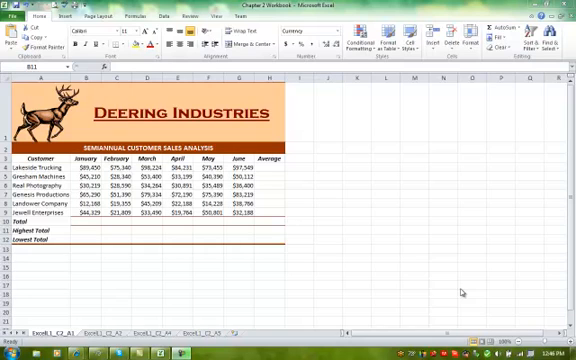
mouse_move(460, 292)
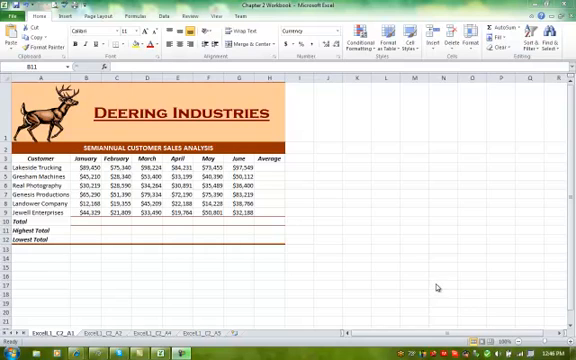
mouse_move(438, 286)
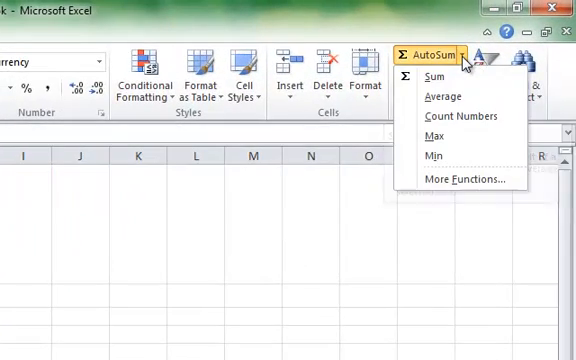
mouse_move(436, 78)
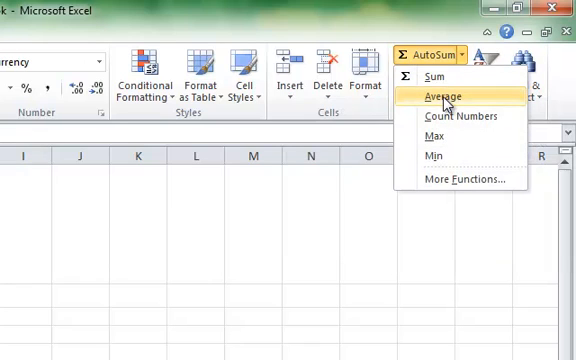
mouse_move(448, 138)
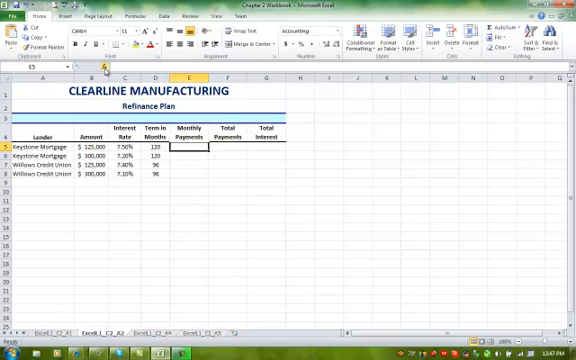
mouse_move(104, 68)
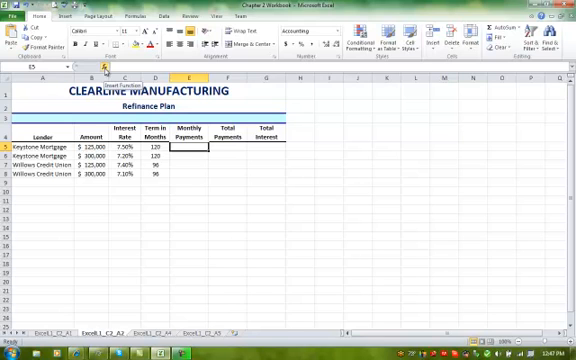
Insert the PMT financial function for the Clearline refinance monthly payment
left_click(104, 68)
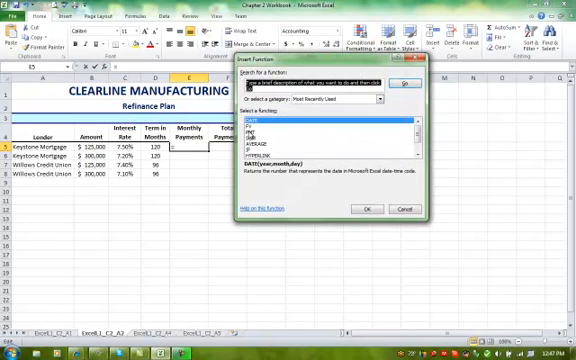
left_click(264, 130)
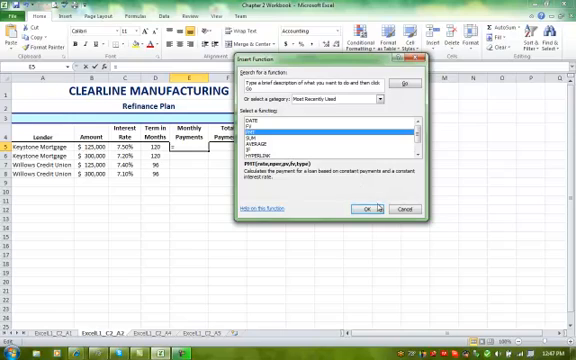
left_click(390, 208)
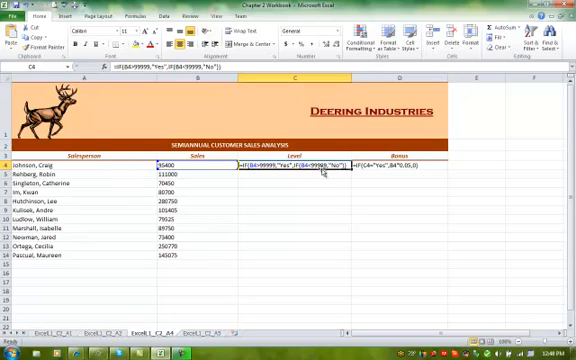
mouse_move(336, 172)
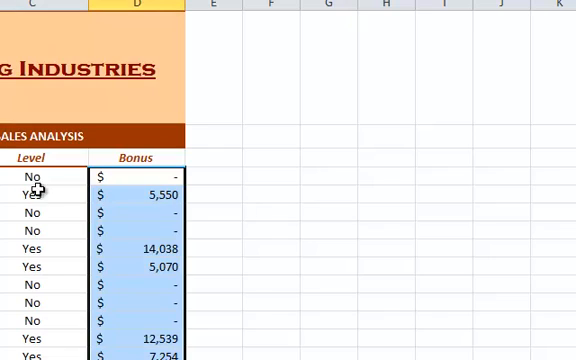
Select the first salesperson's projected quota cells on the Cedarview sheet
left_click(140, 196)
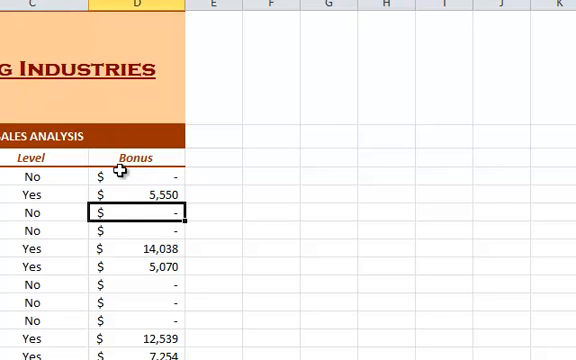
left_click(136, 230)
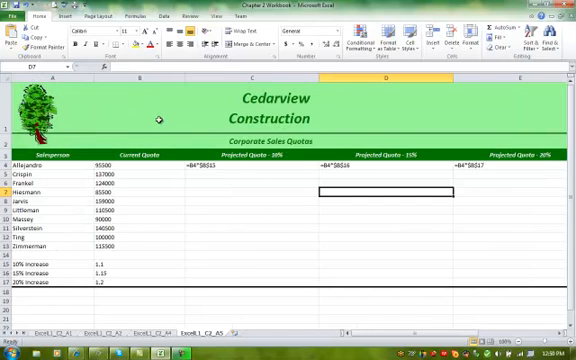
Enter the =B4*$B$ increase-cell quota formula and fill it down the projected columns
left_click(210, 166)
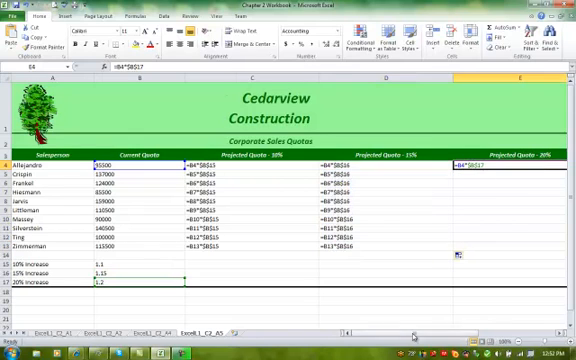
scroll("right", 3)
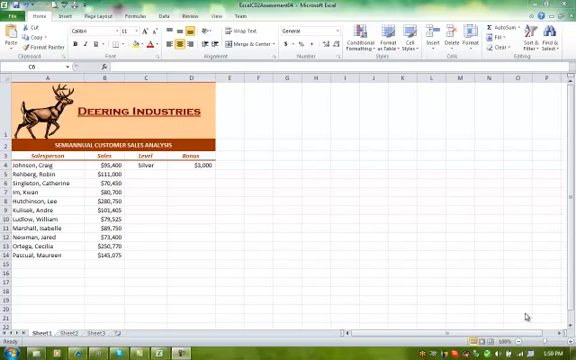
mouse_move(410, 90)
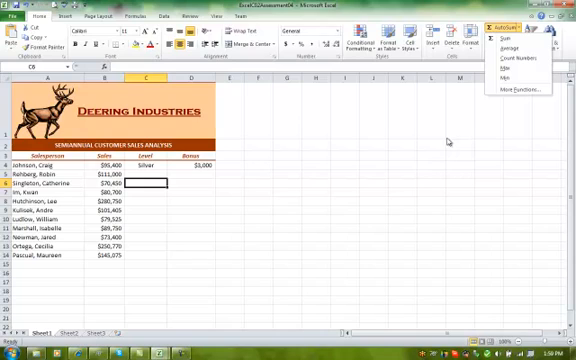
mouse_move(470, 140)
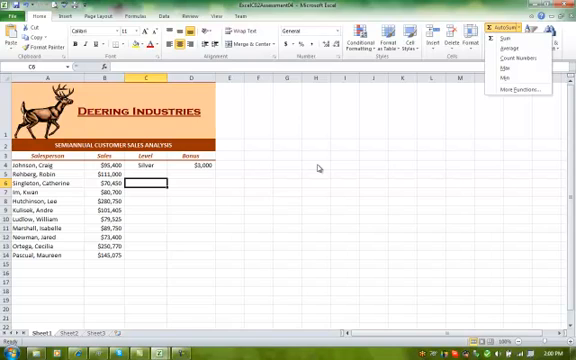
mouse_move(316, 168)
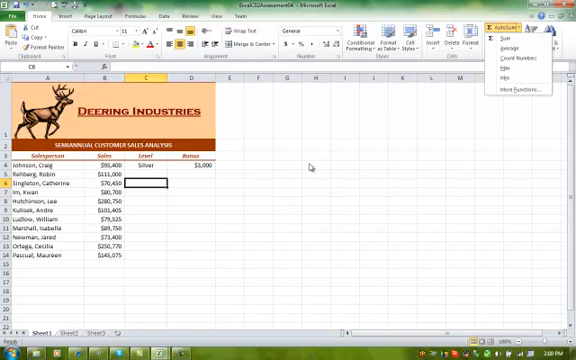
mouse_move(312, 168)
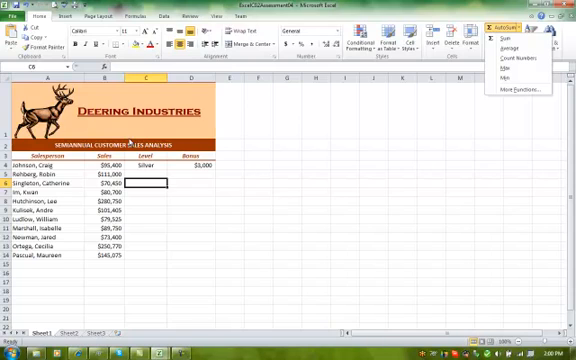
mouse_move(160, 168)
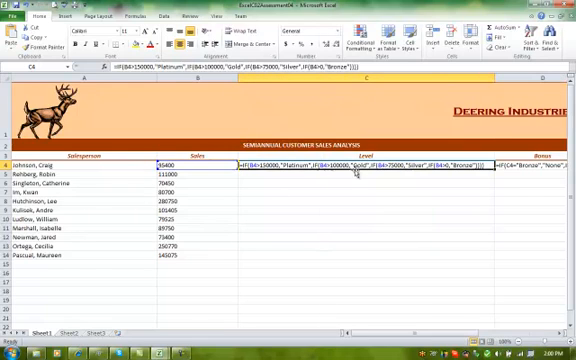
mouse_move(210, 108)
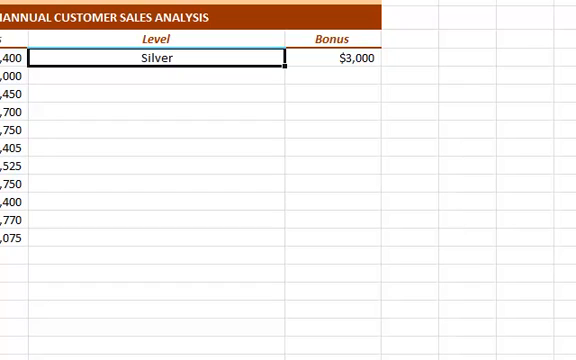
mouse_move(182, 56)
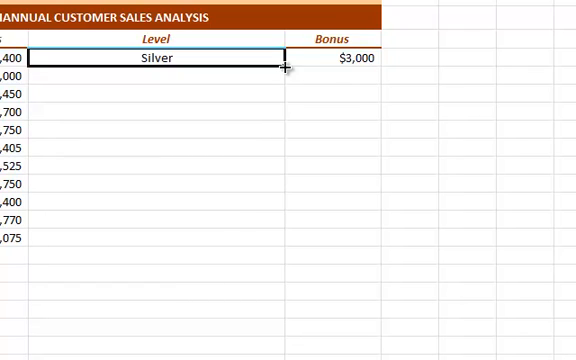
mouse_move(312, 78)
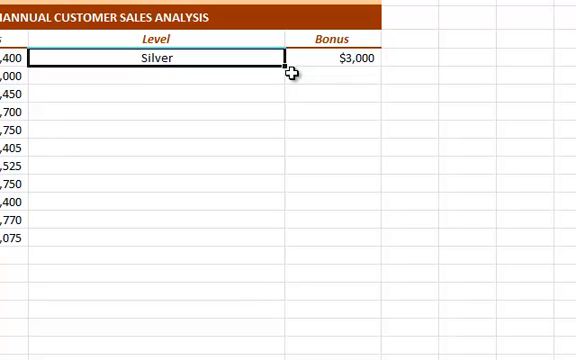
mouse_move(284, 66)
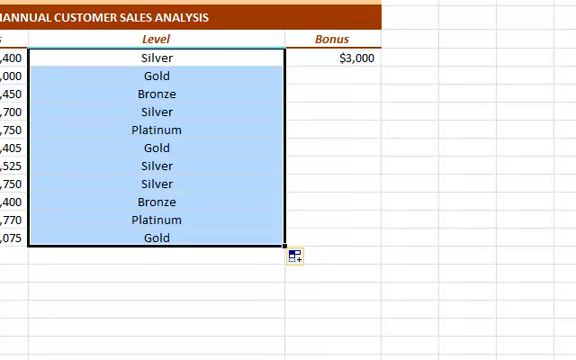
Fill the Level formula down so each customer shows Silver, Gold, Bronze or Platinum
left_click(356, 56)
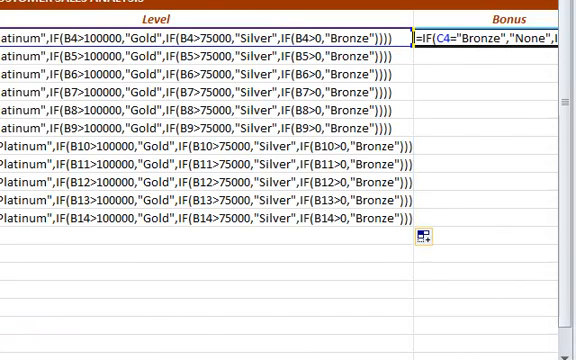
Fill the nested IF Bonus formula down and check it with Show Formulas
scroll("right", 3)
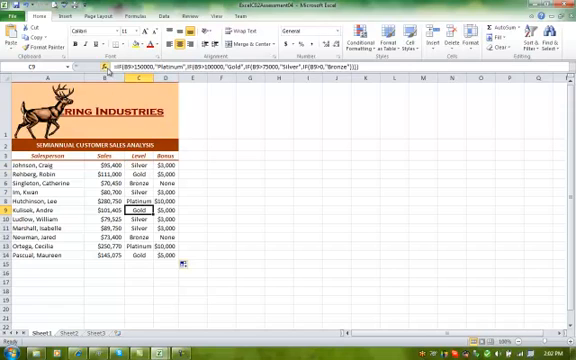
mouse_move(222, 180)
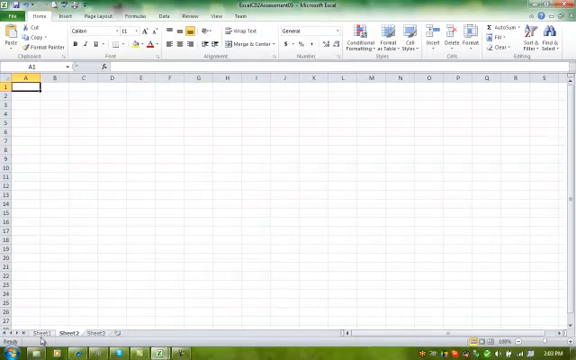
Switch to the Cedarview Construction corporate sales quotas sheet
left_click(38, 336)
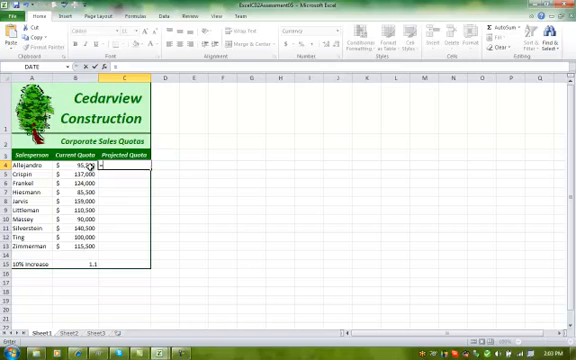
Enter =B4*$B$15 in the first Projected Quota cell and fill it down
type("=B4*$B$15")
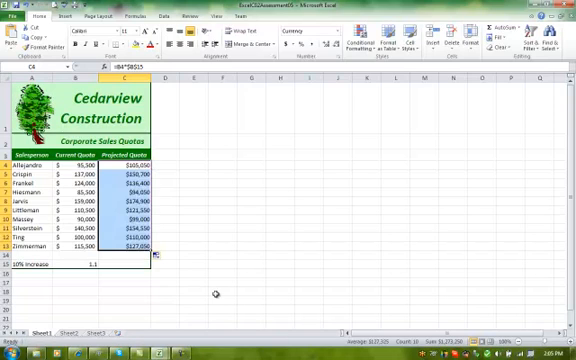
mouse_move(204, 282)
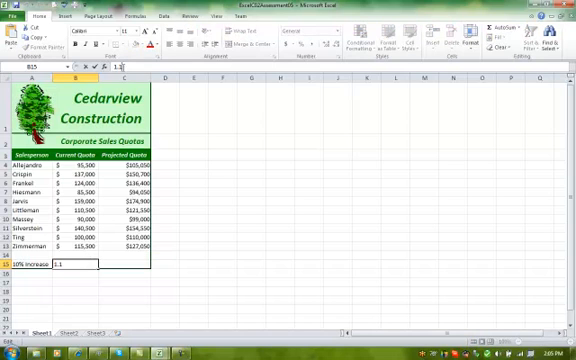
Set the increase cell to 1.2 so all projected quotas recalculate
type("1.2")
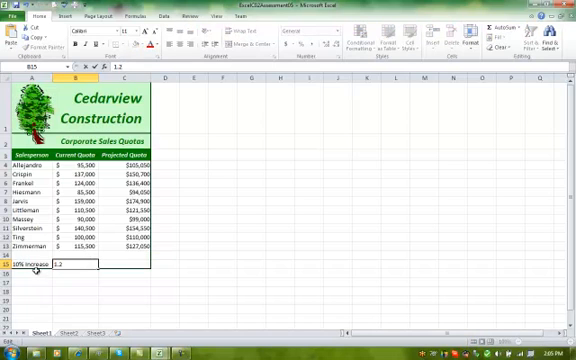